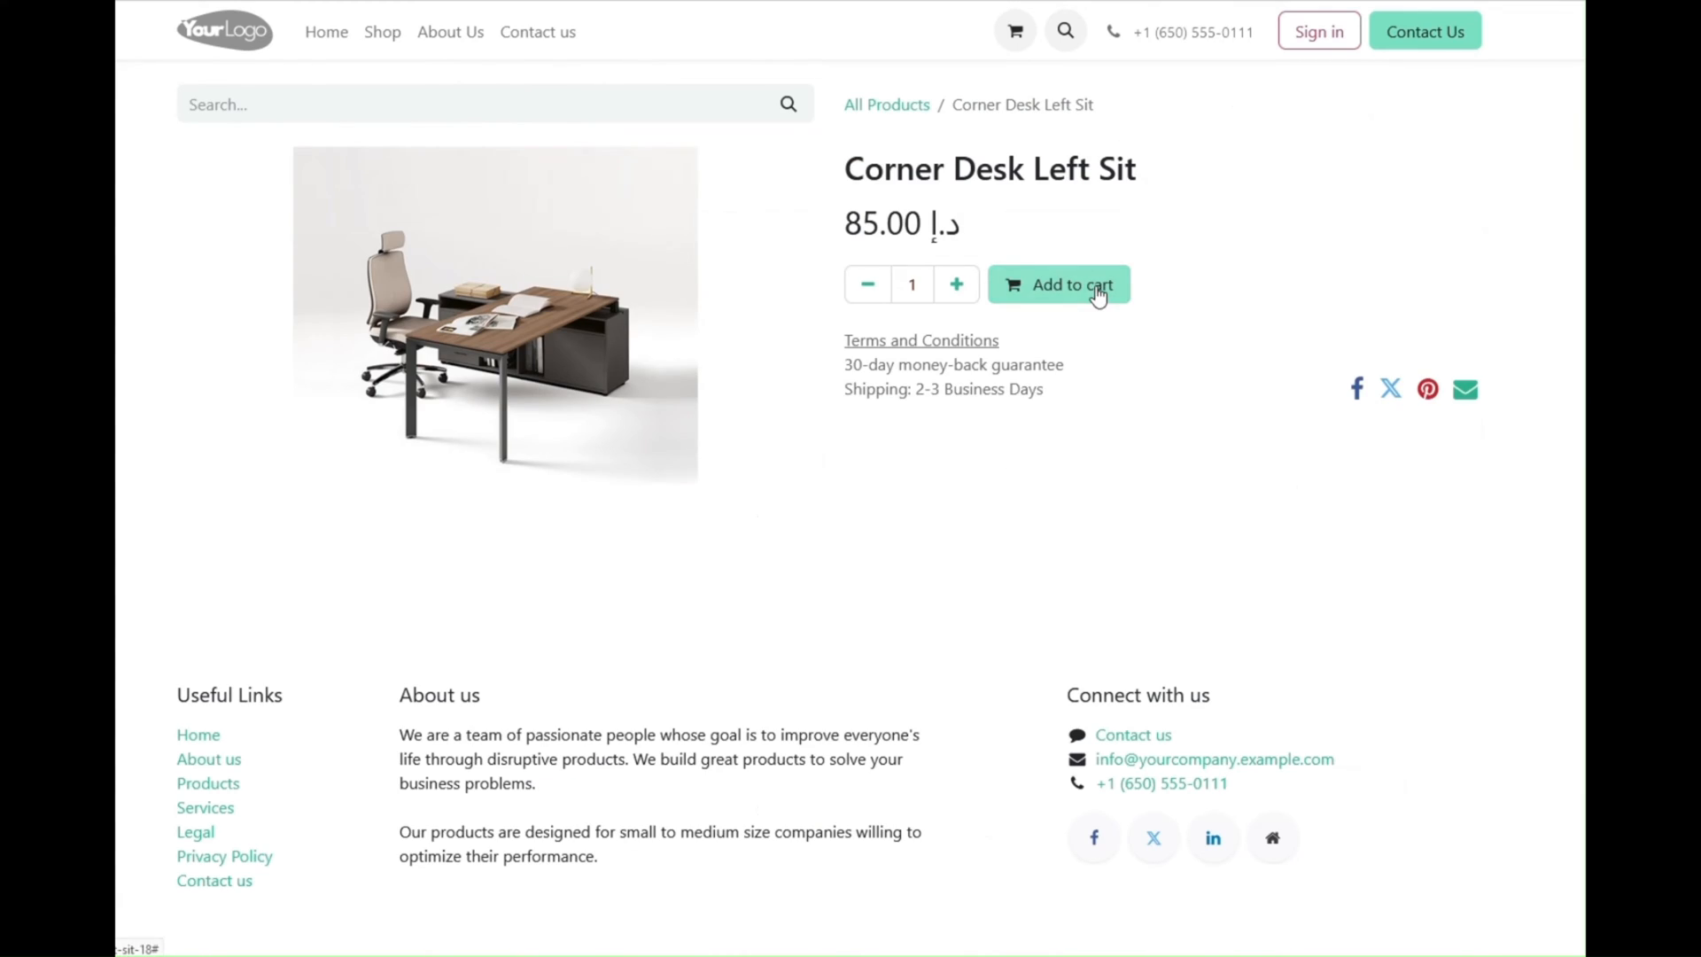
# Add the Corner Desk Left Sit to the cart, check out, and submit the shipping address
pyautogui.click(1058, 285)
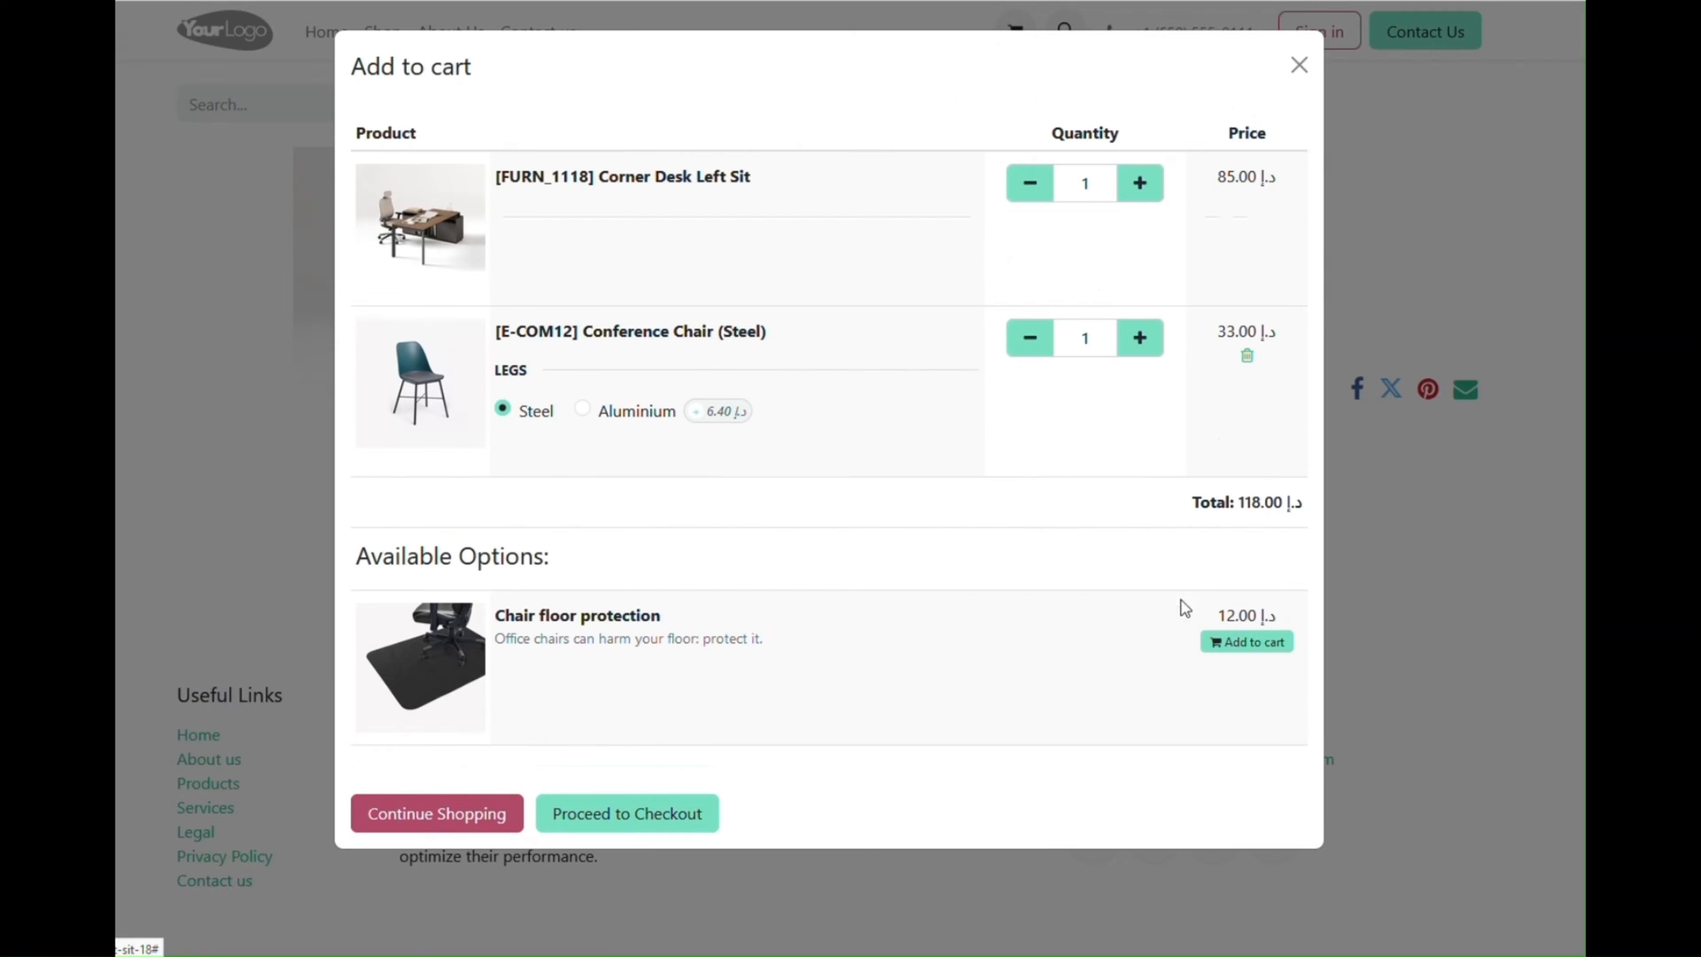
pyautogui.click(626, 812)
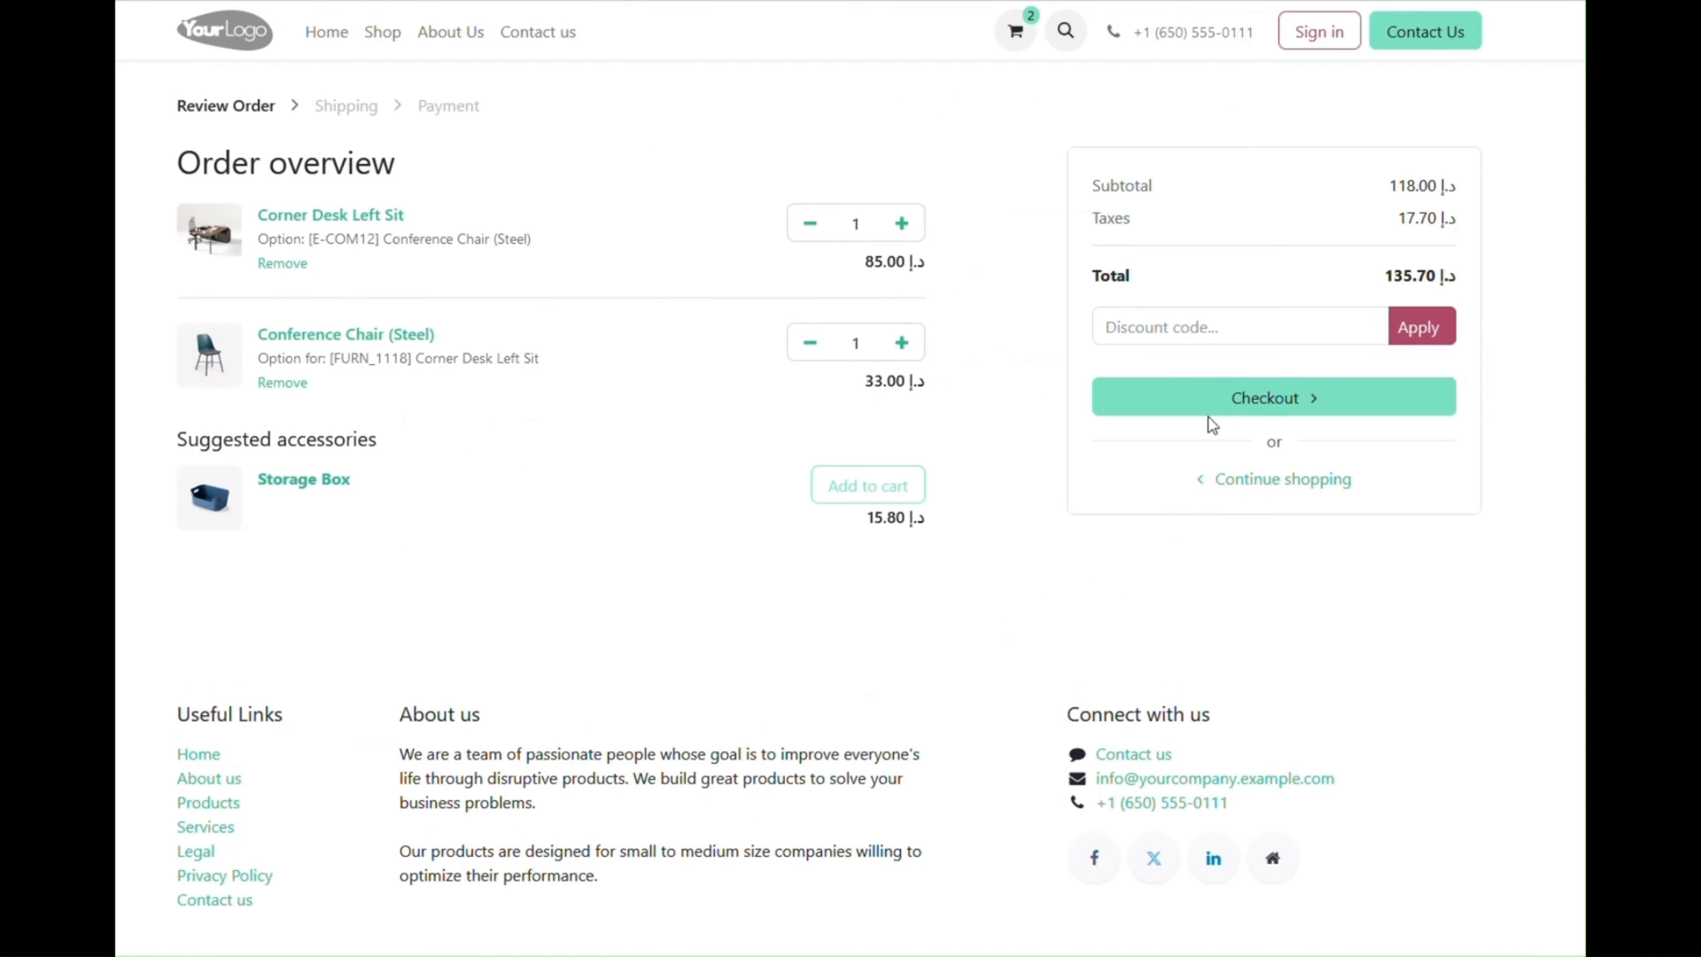
pyautogui.click(1272, 397)
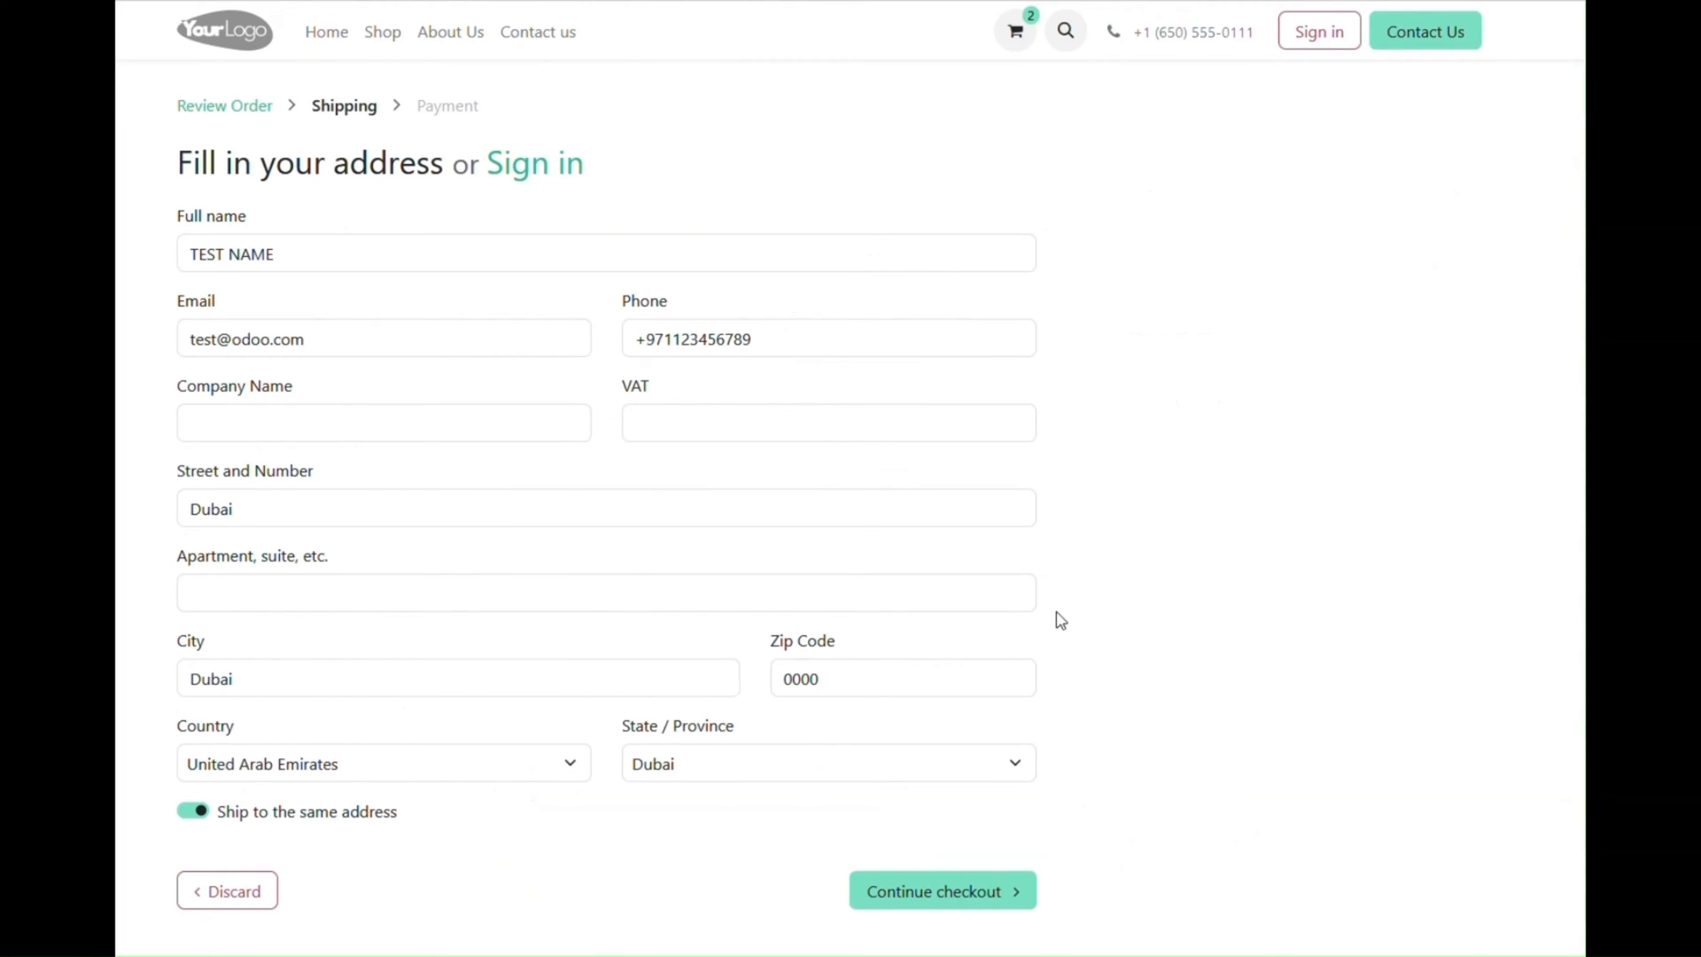
pyautogui.click(941, 890)
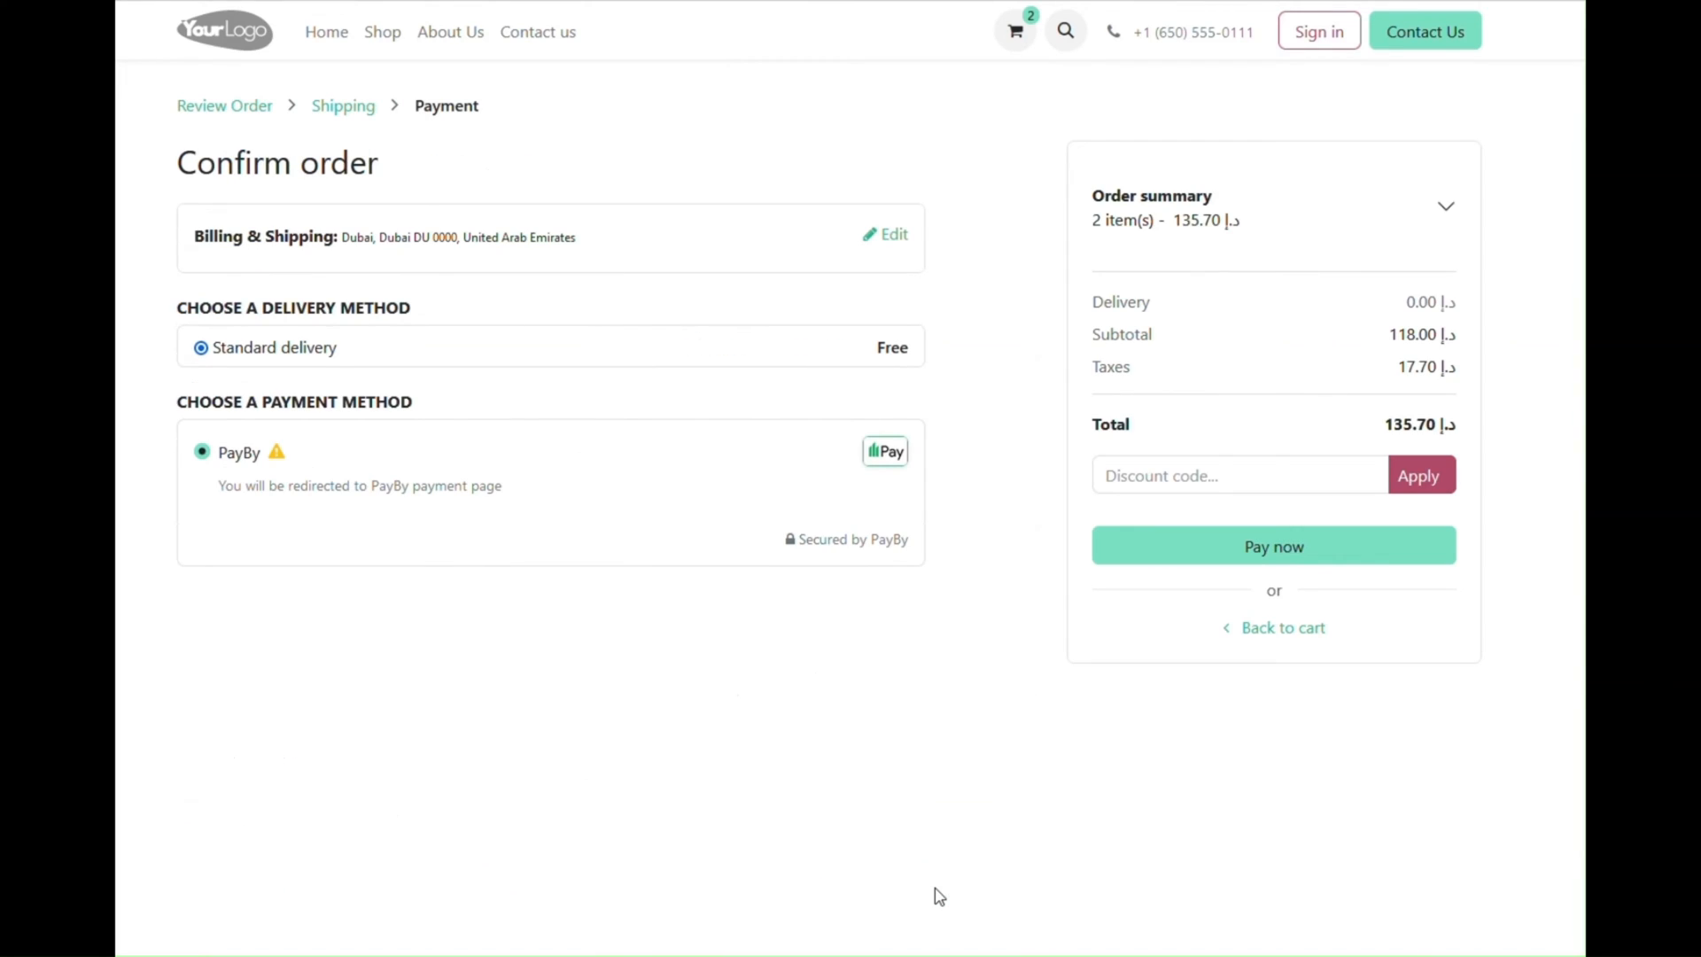
pyautogui.moveTo(1156, 574)
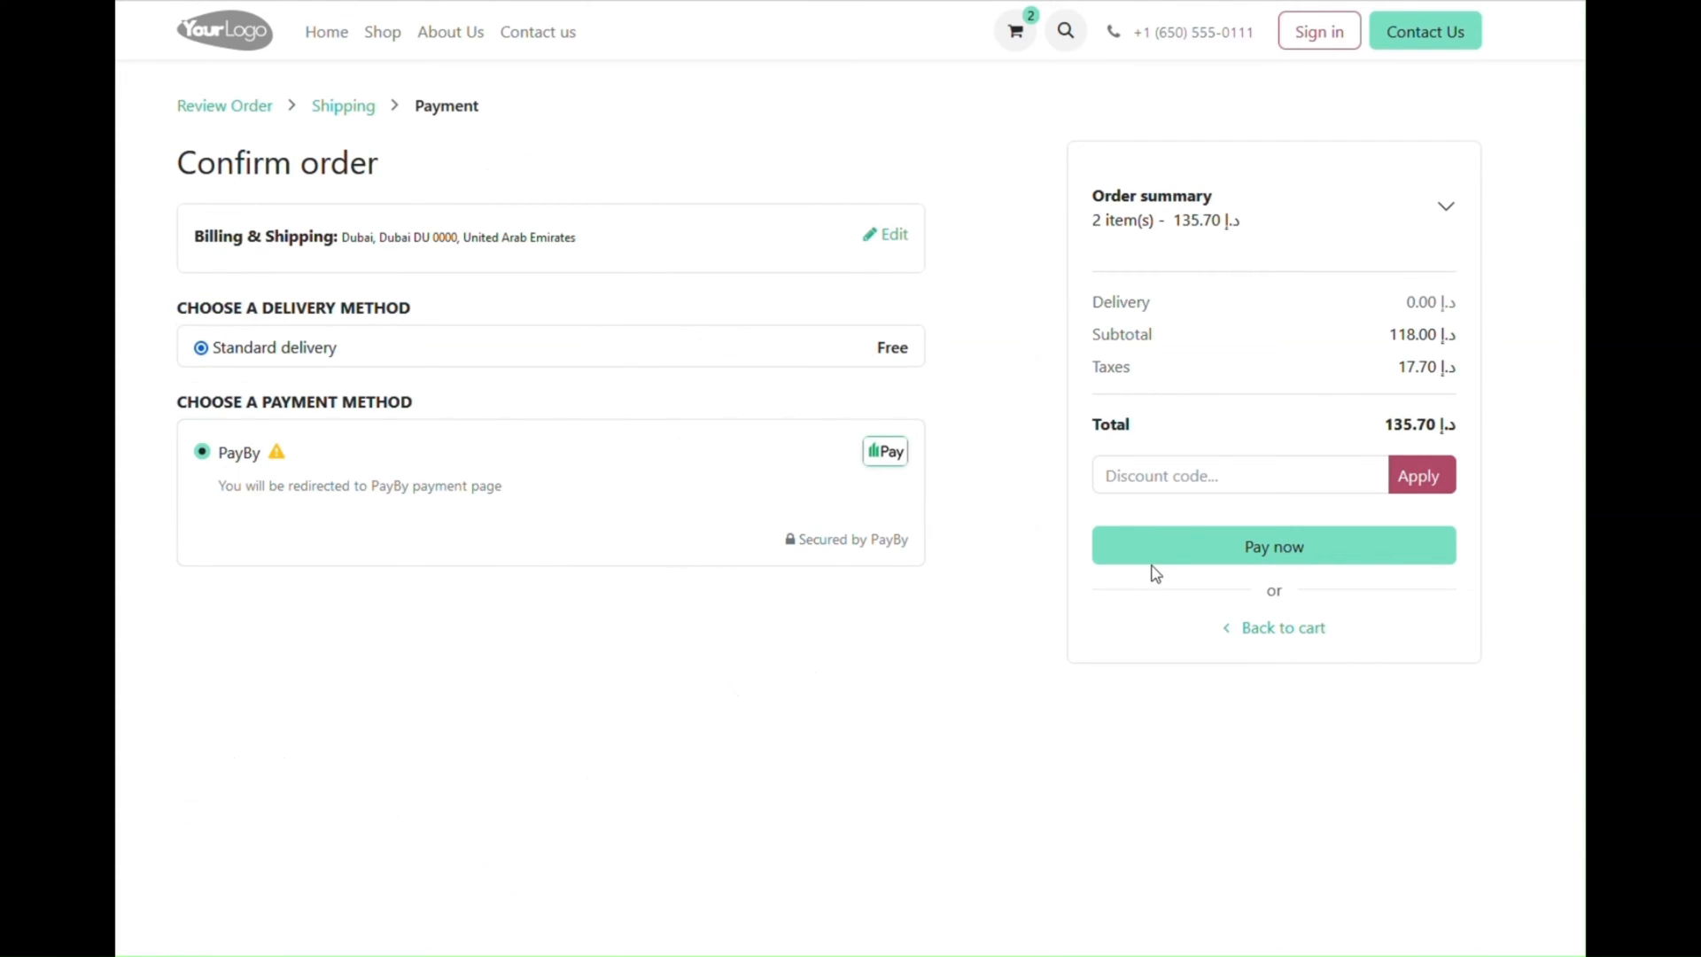
# Submit the 135.70 AED order with PayBy as the payment method
pyautogui.click(1272, 546)
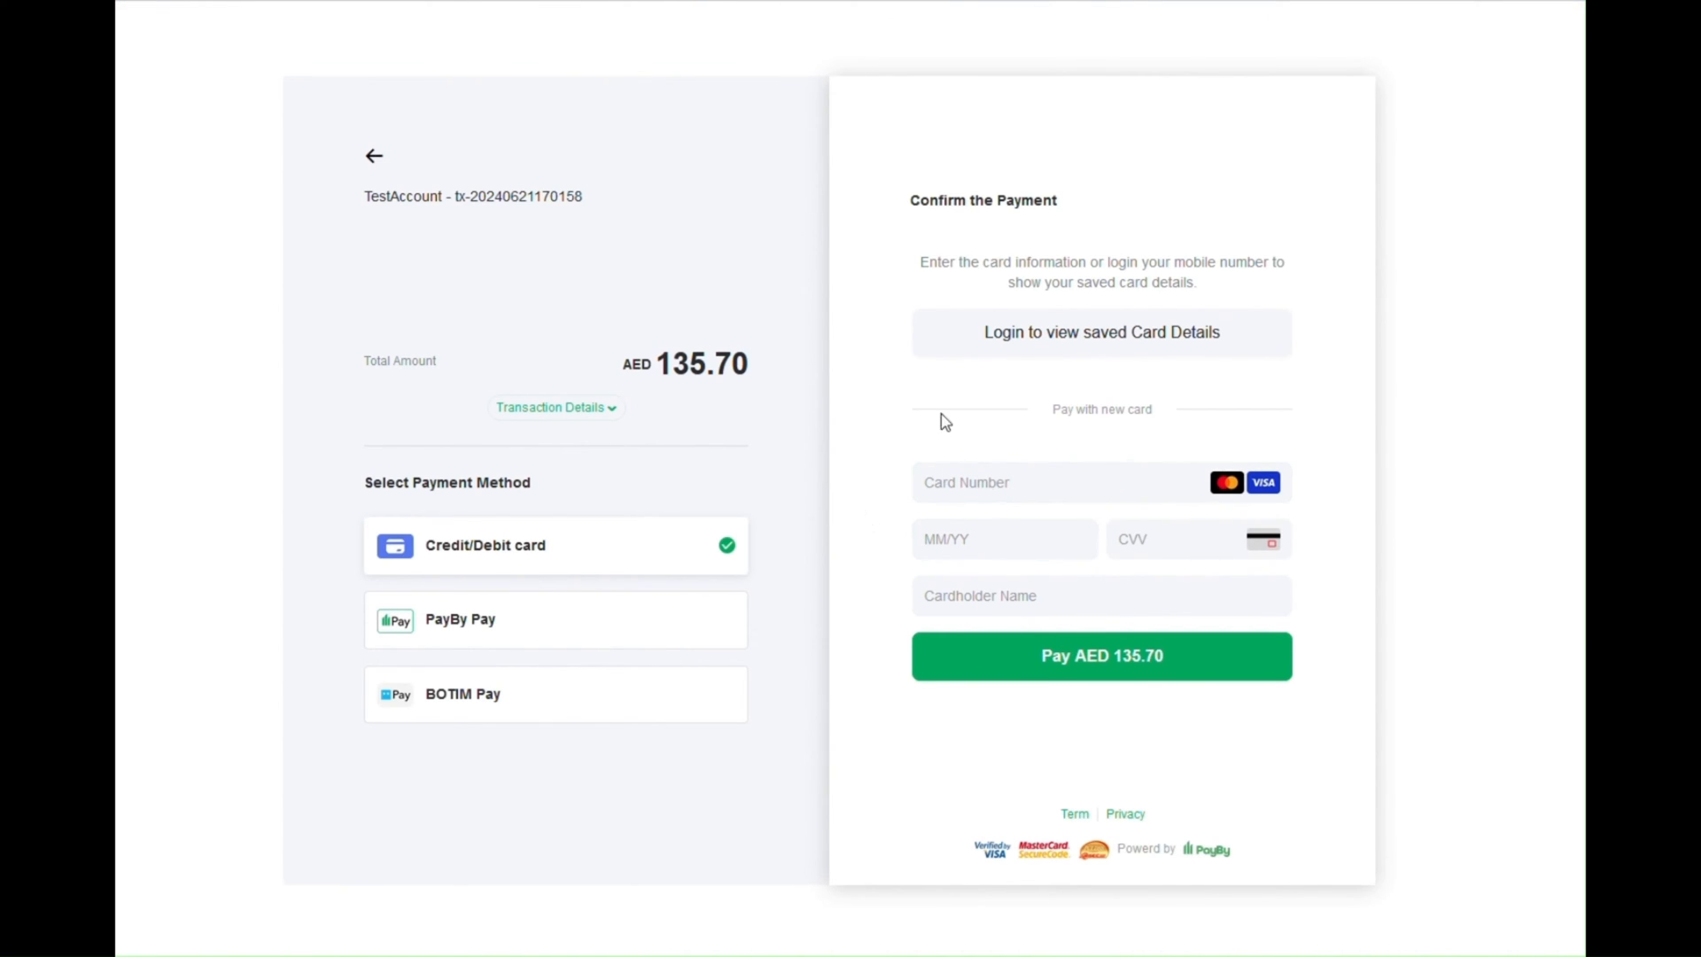
# Pay AED 135.70 with the test card ending 0008, expiry 05/31, cardholder 'test'
pyautogui.click(1084, 482)
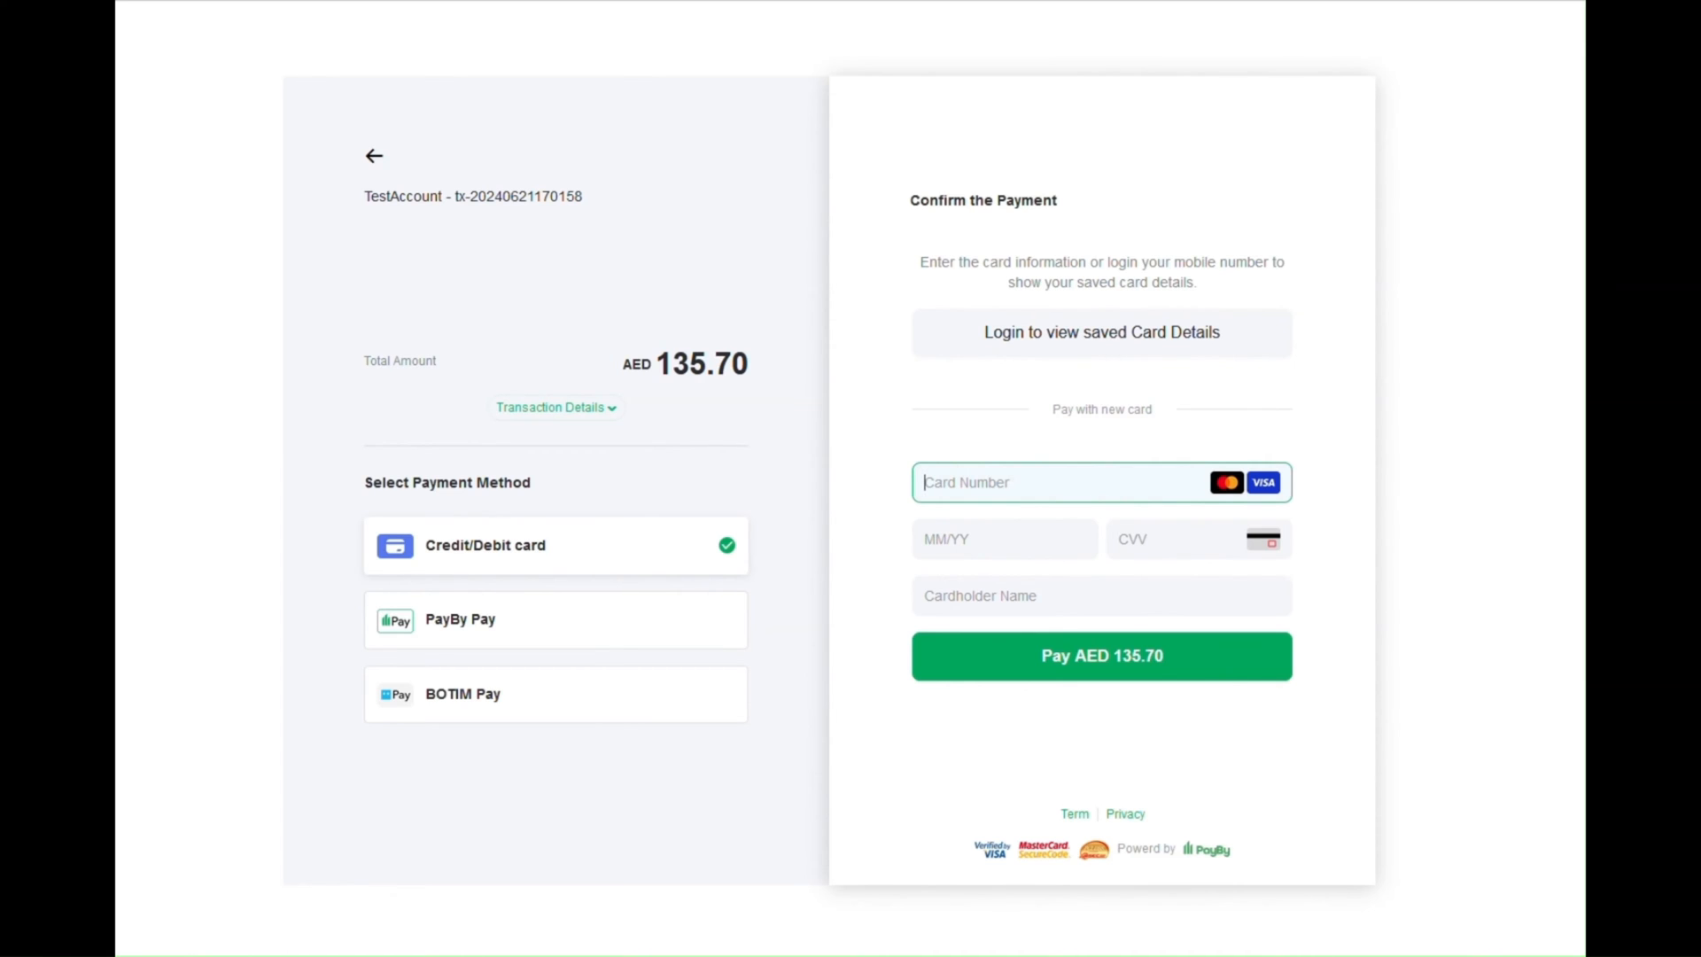
pyautogui.write('5123 4500 000')
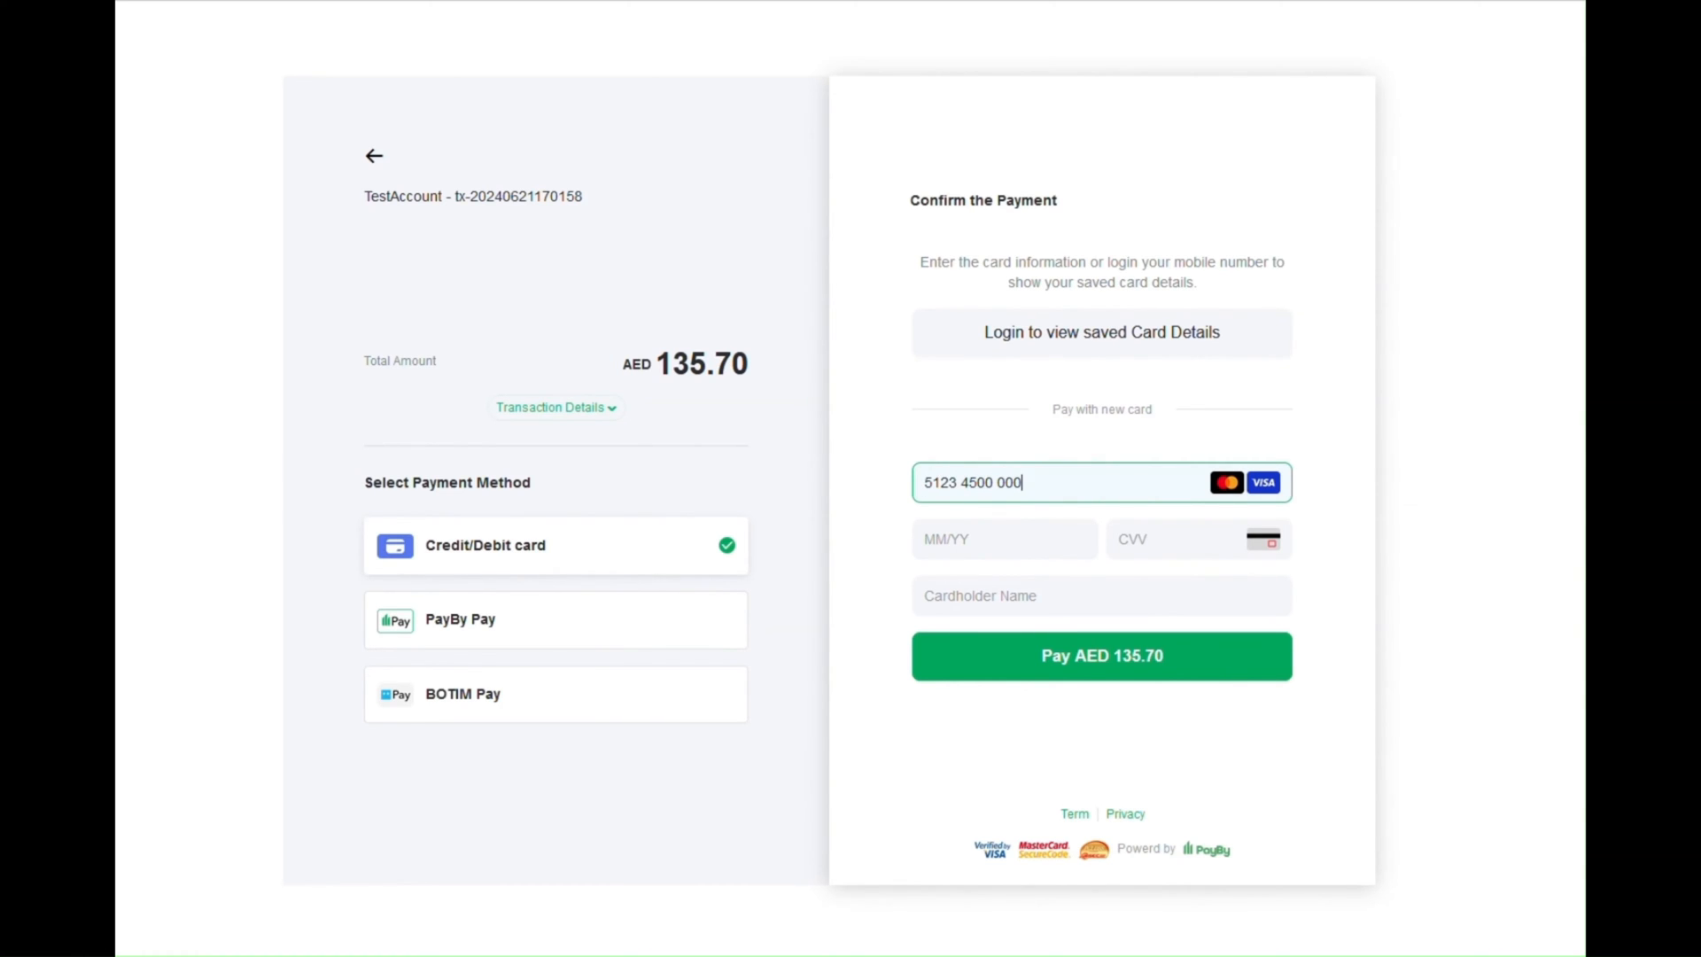
pyautogui.click(1004, 540)
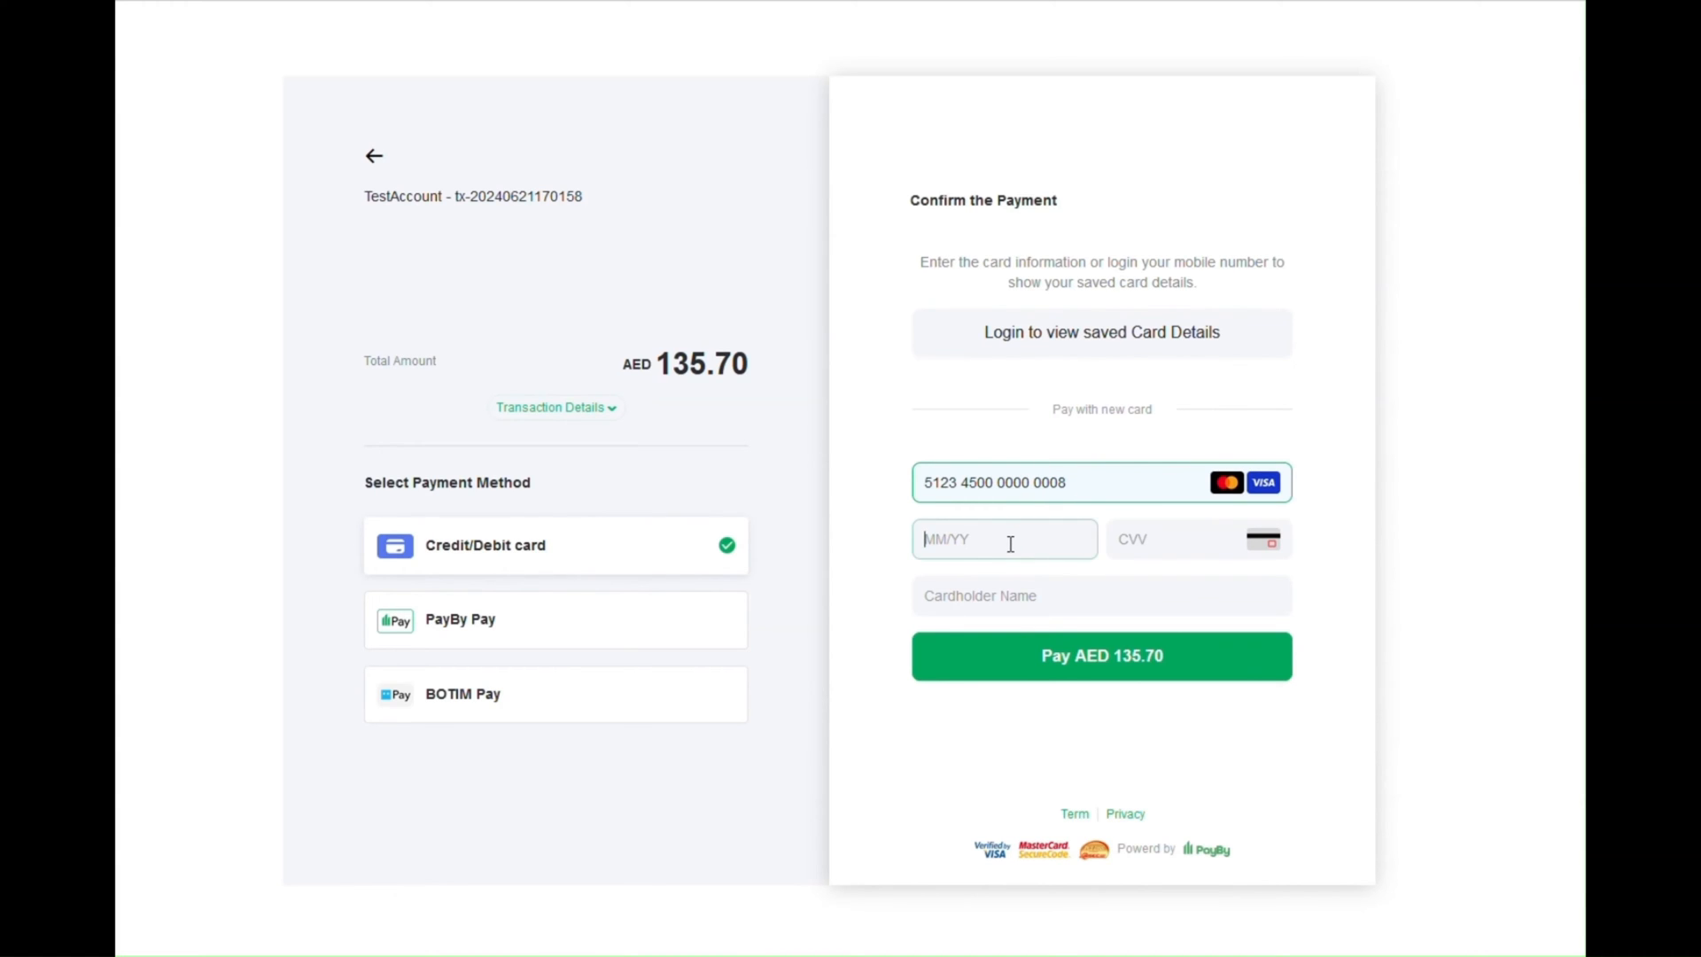
pyautogui.write('05/31')
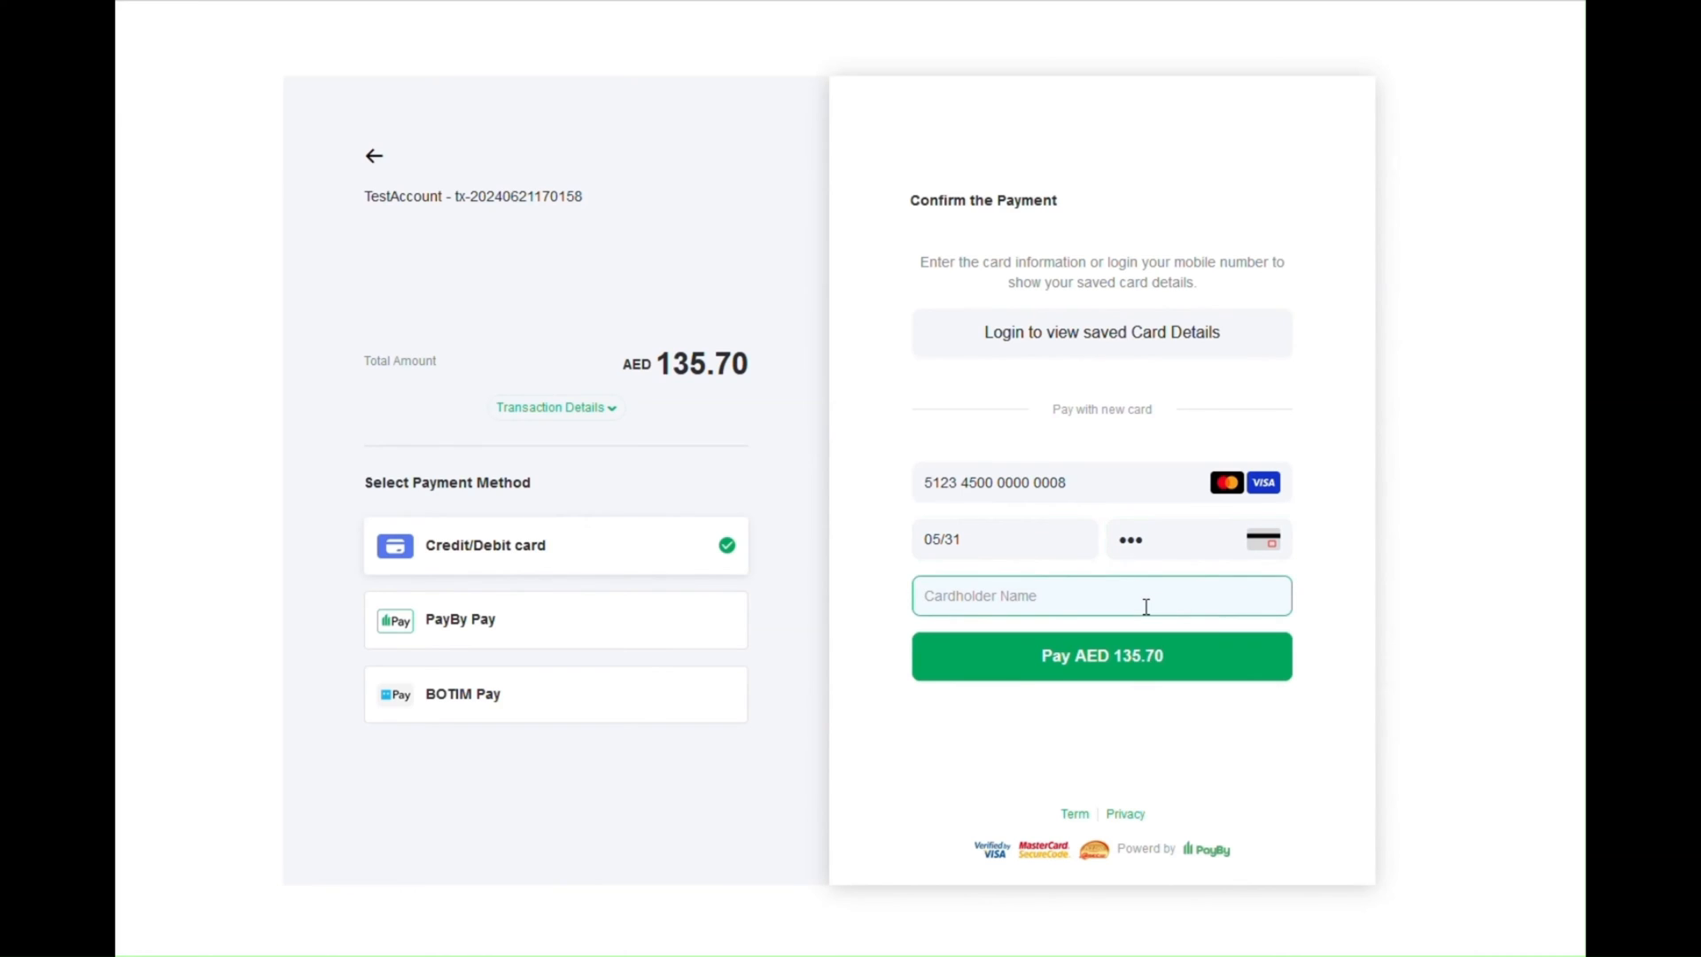
pyautogui.write('test')
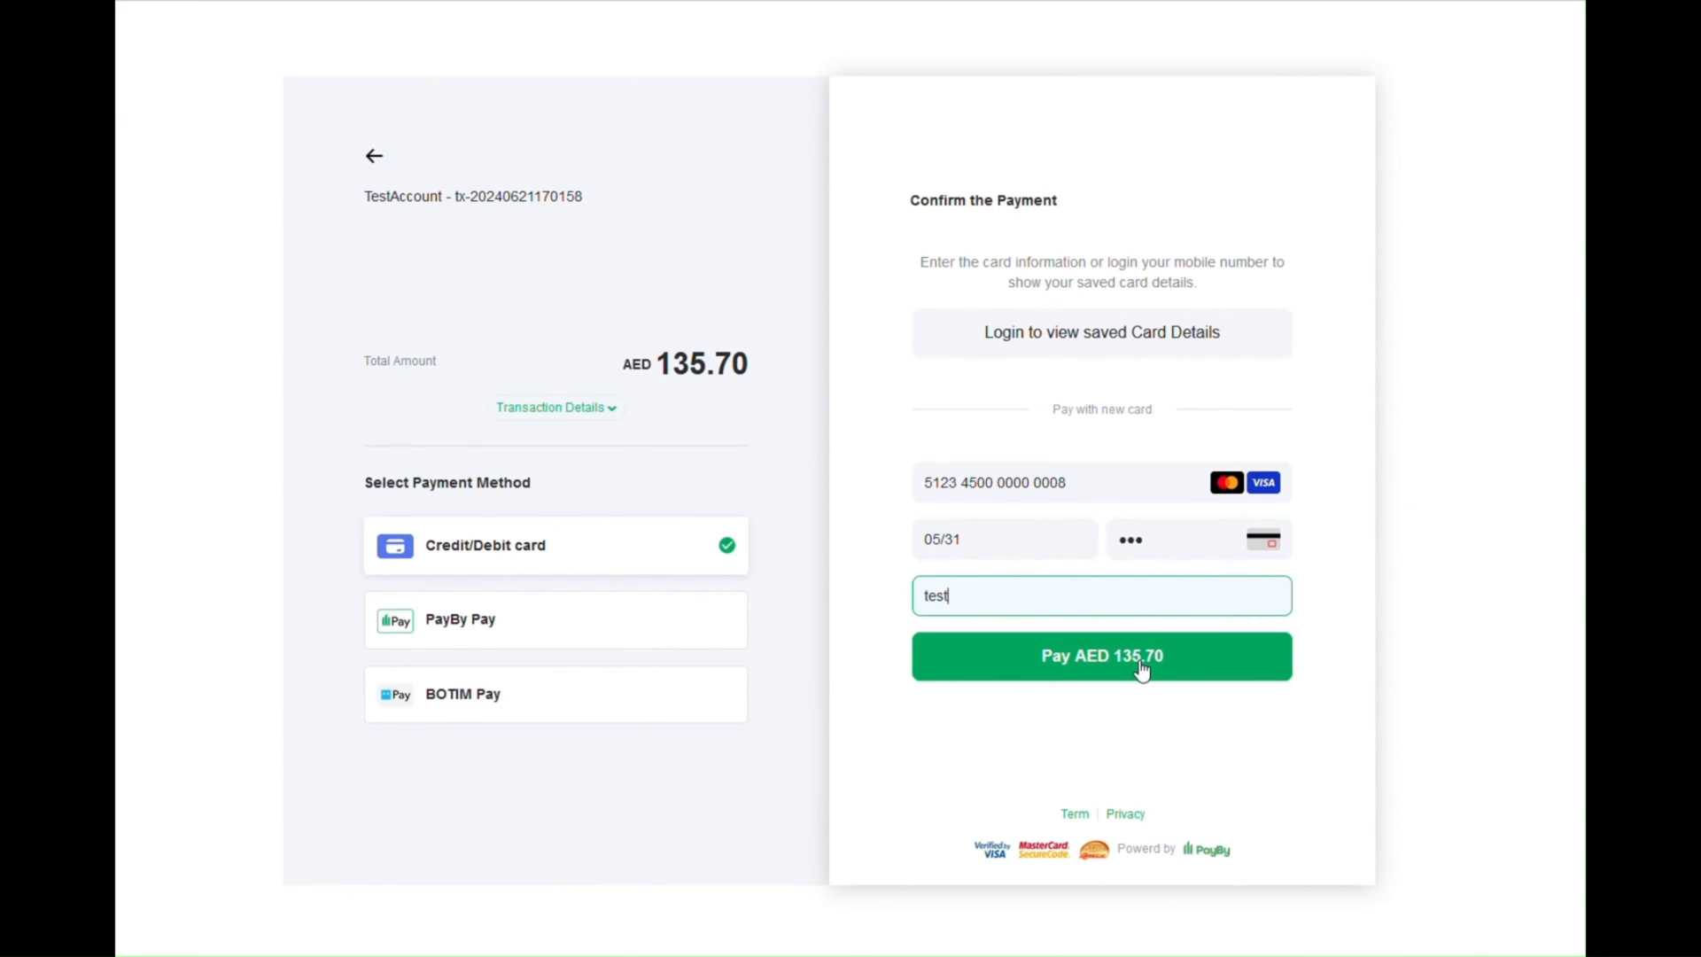
pyautogui.click(1100, 656)
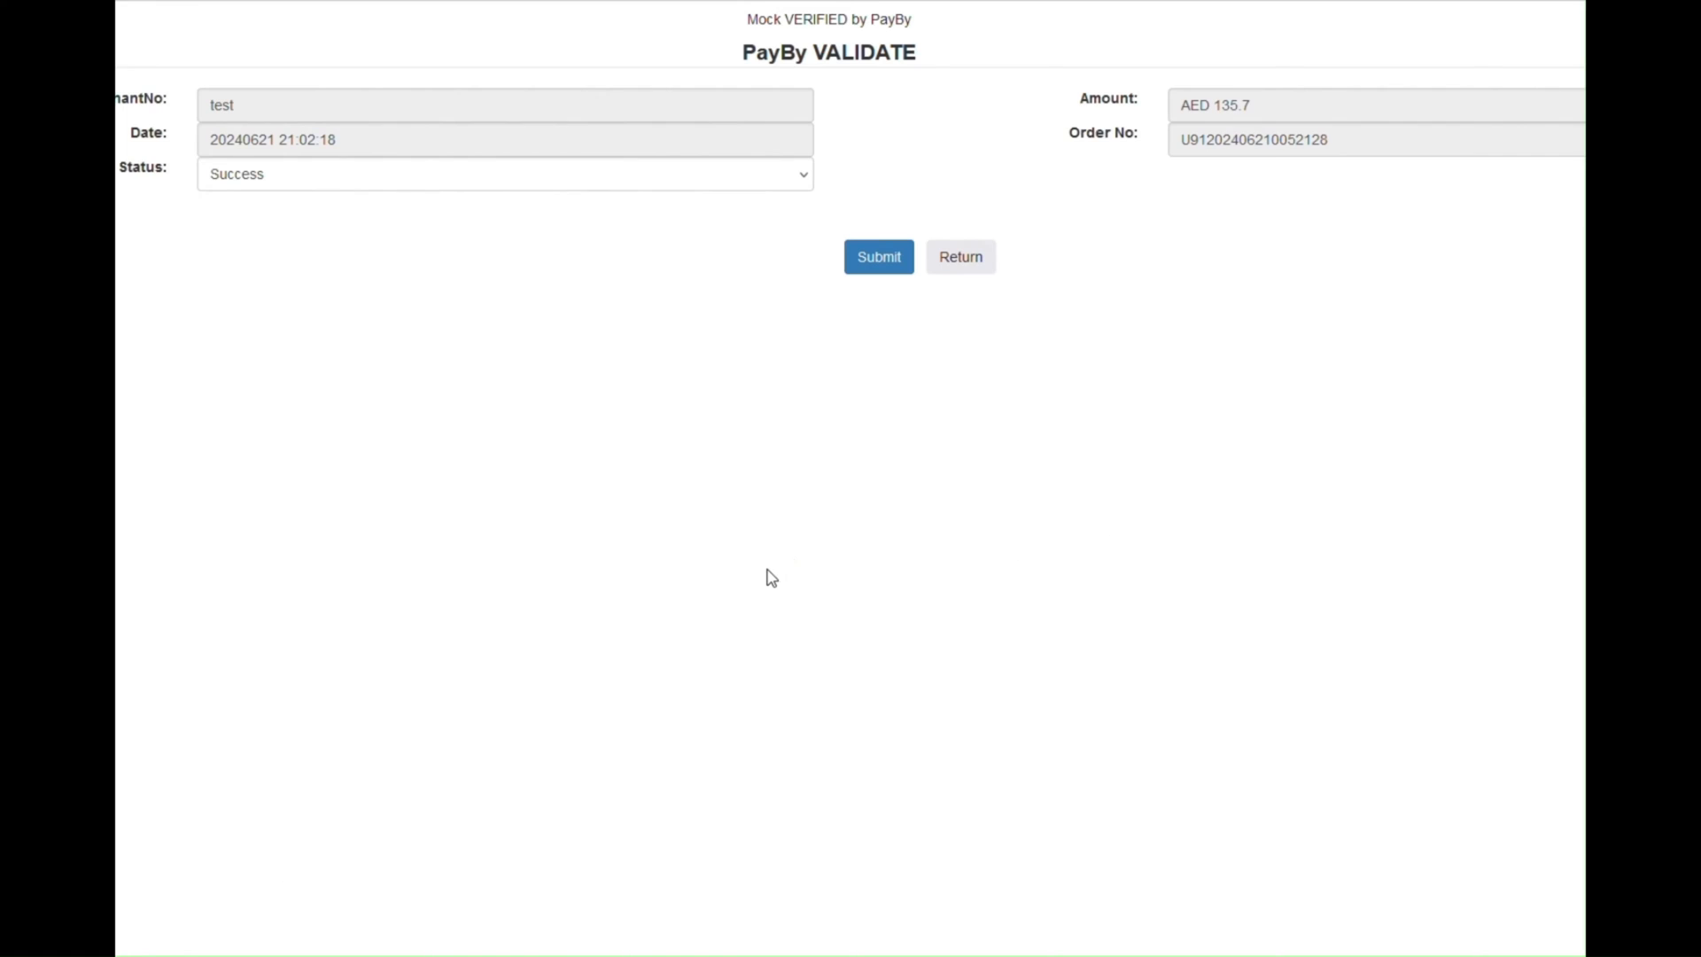
# Submit the Success validation and finish to return to order ECS00029's confirmation
pyautogui.click(878, 257)
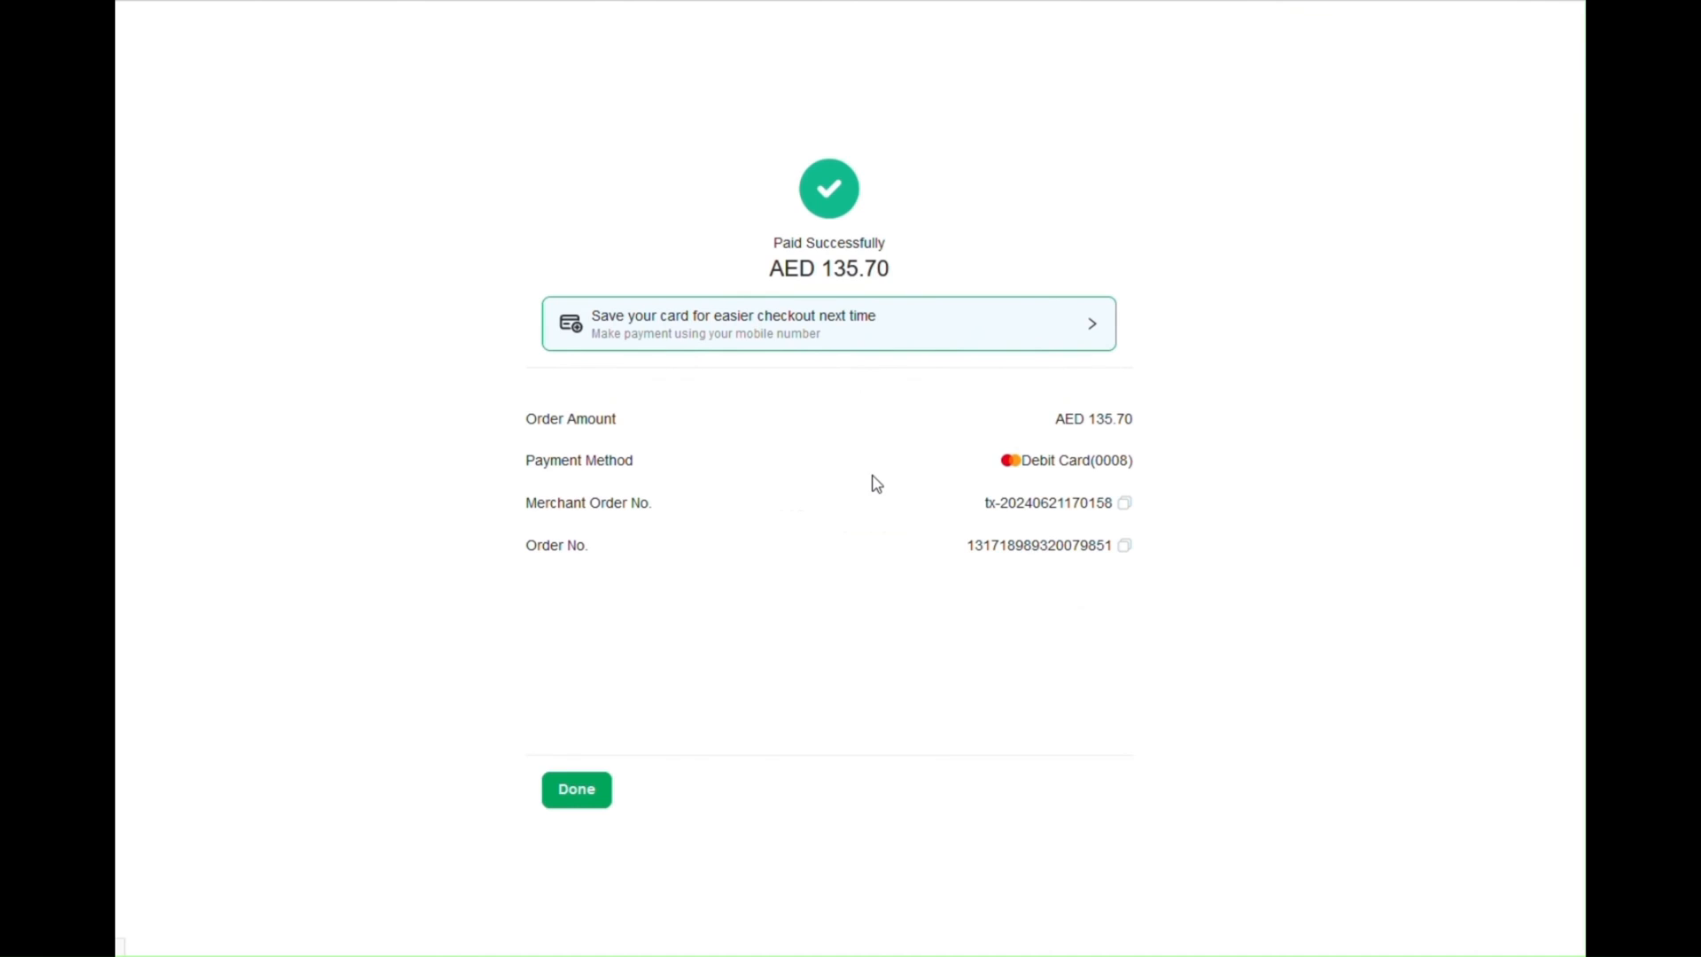
pyautogui.click(576, 789)
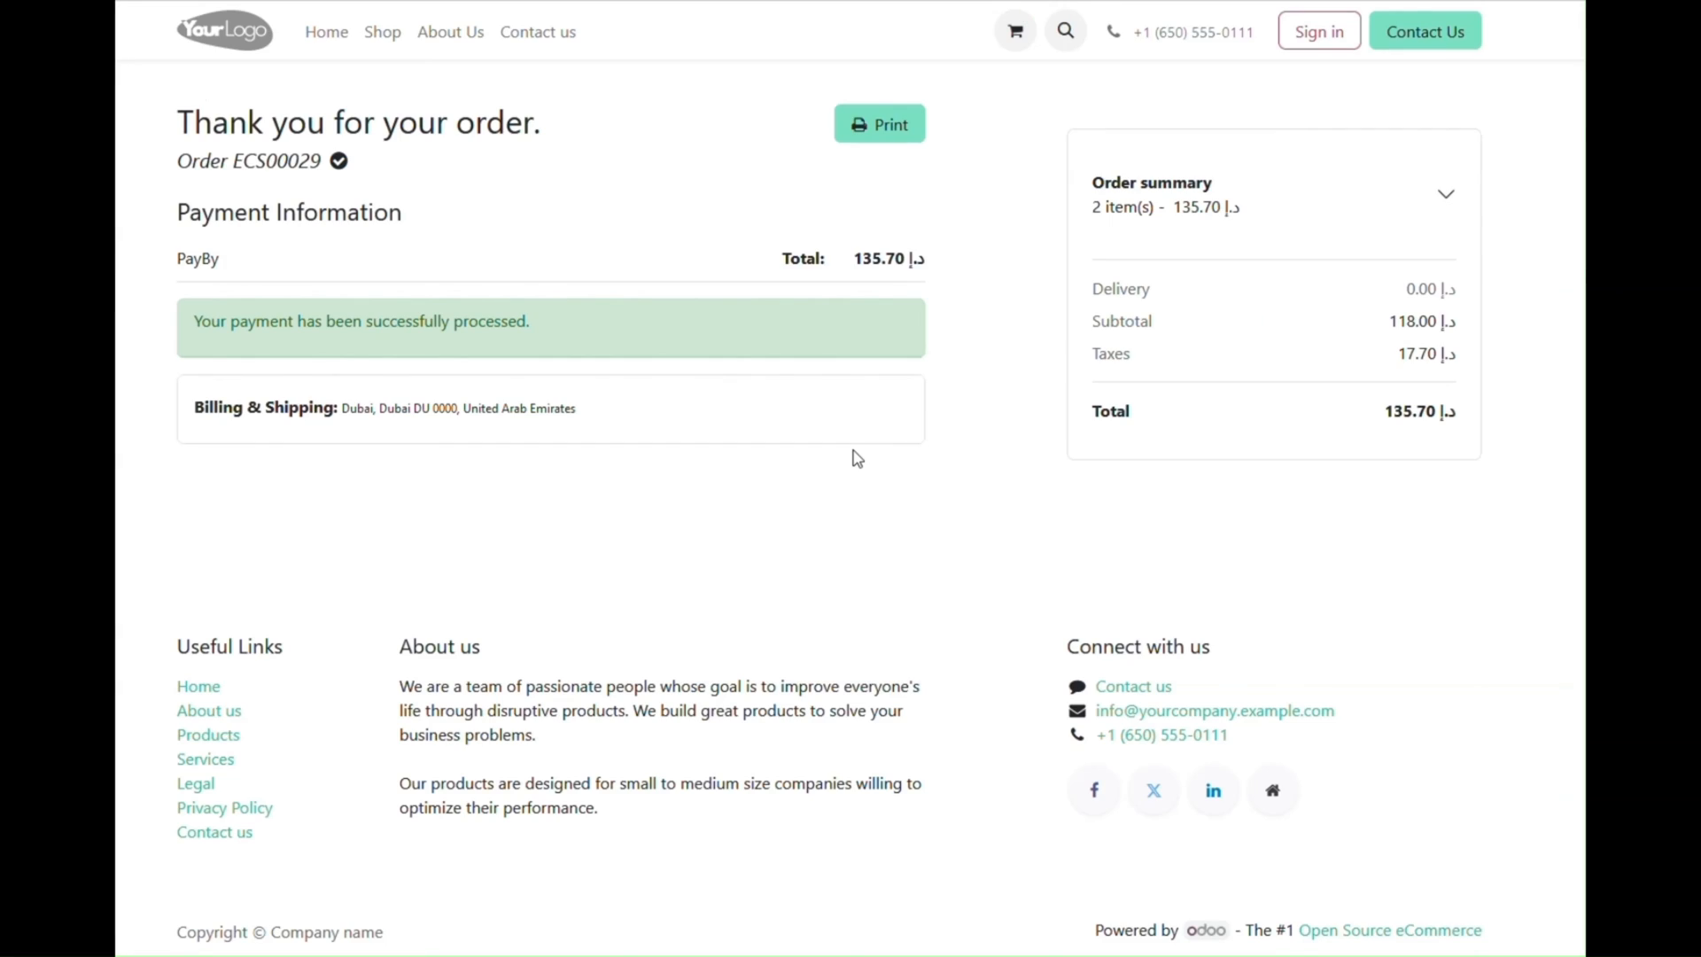
pyautogui.moveTo(547, 222)
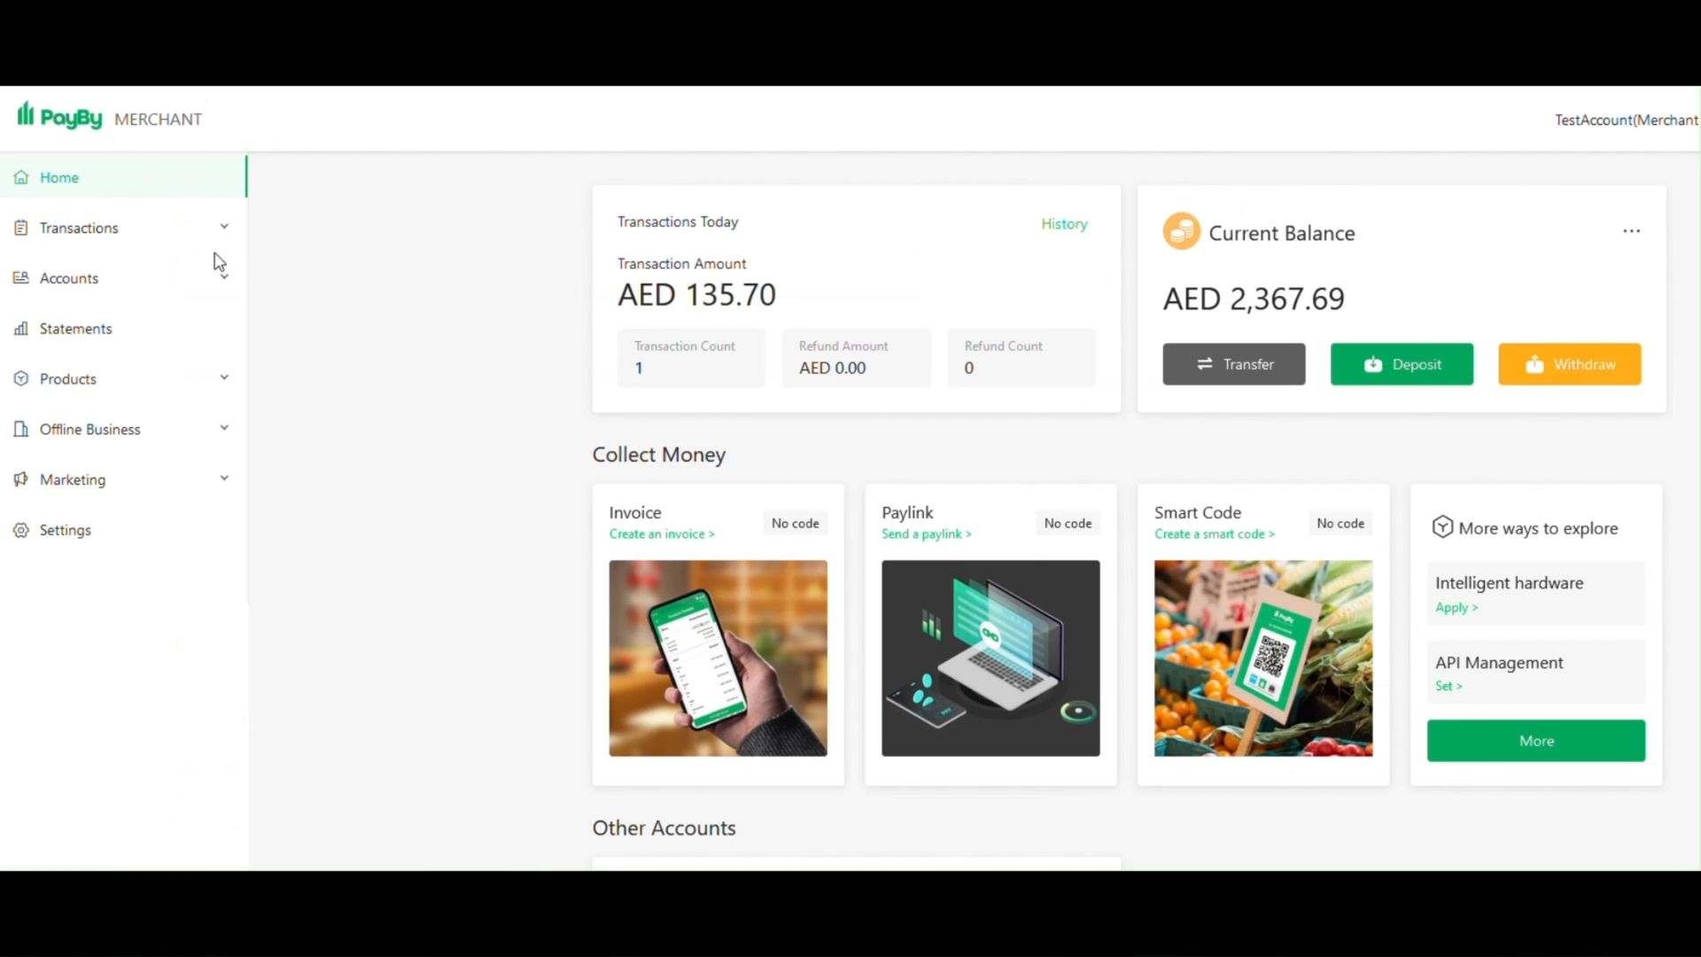
# Open the Fiat transaction records and view the Settled AED 135.70 purchase details
pyautogui.click(78, 228)
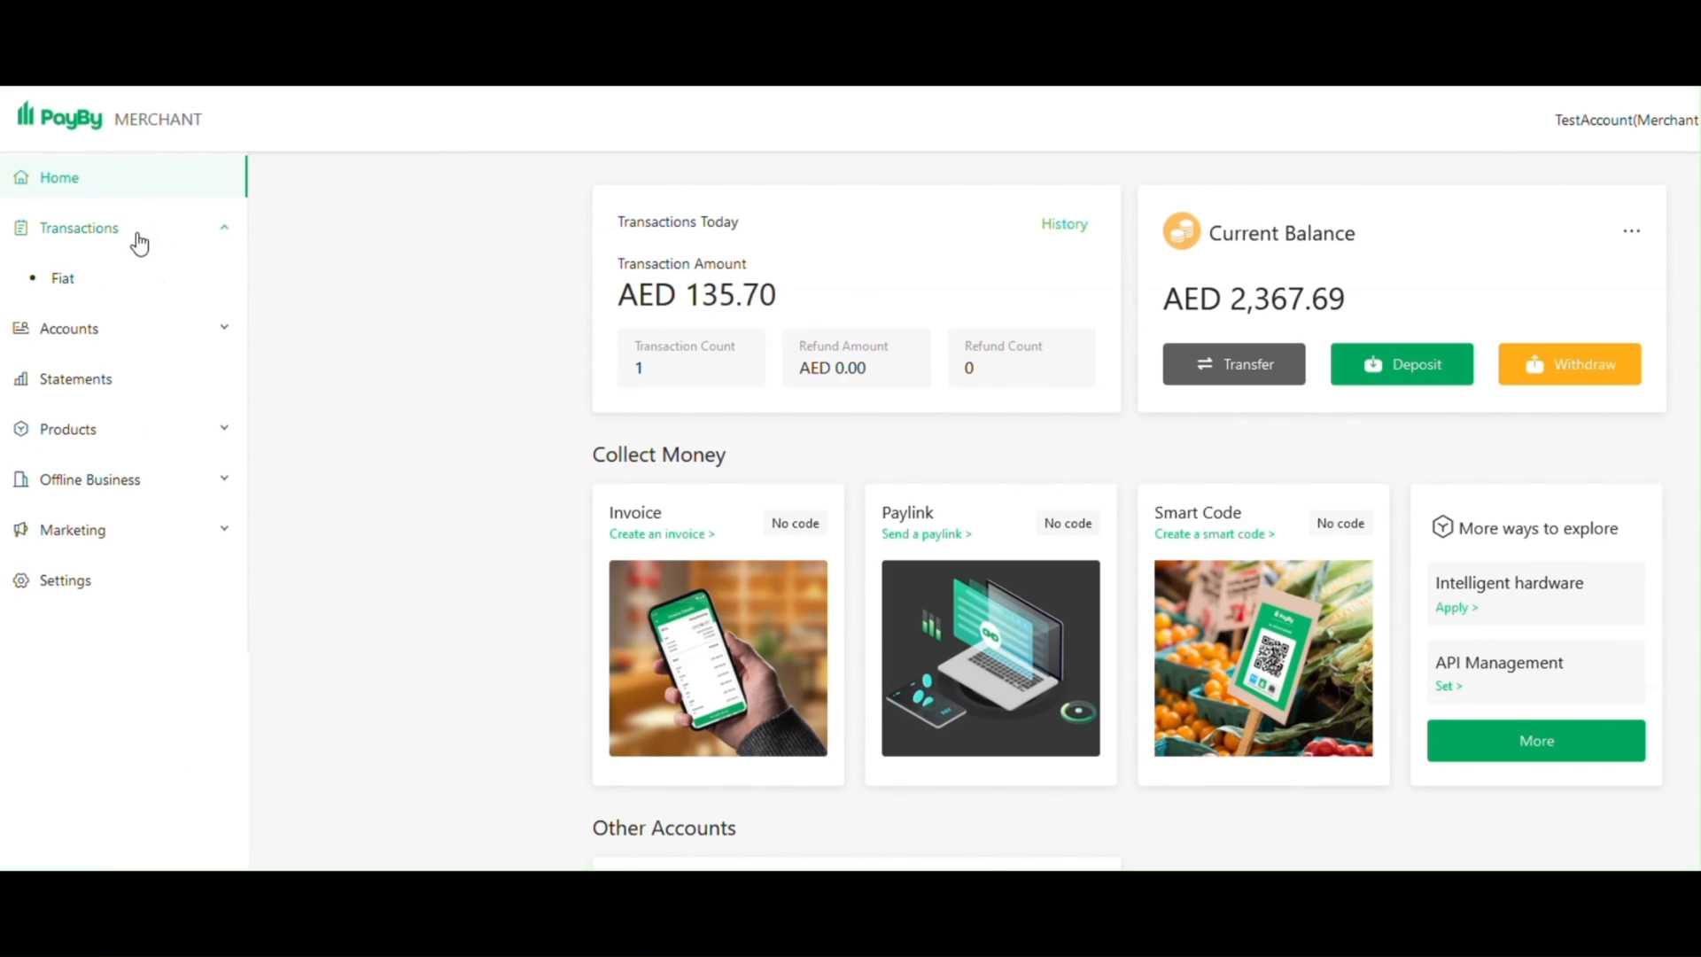
pyautogui.click(62, 278)
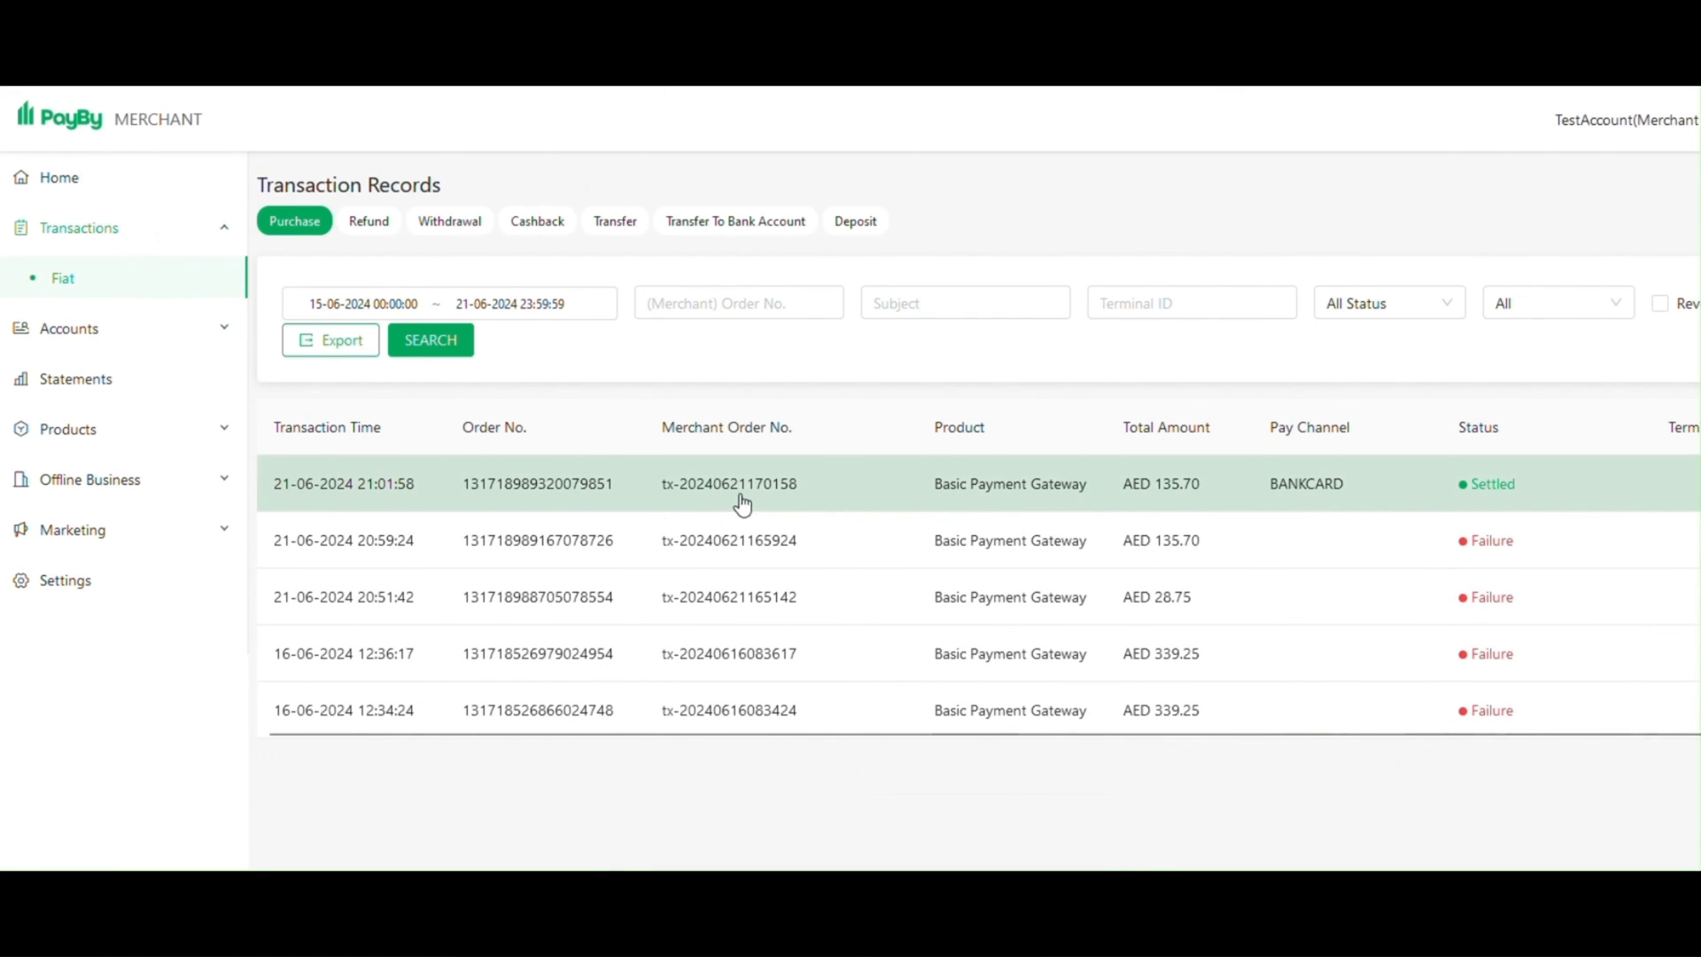
pyautogui.click(730, 483)
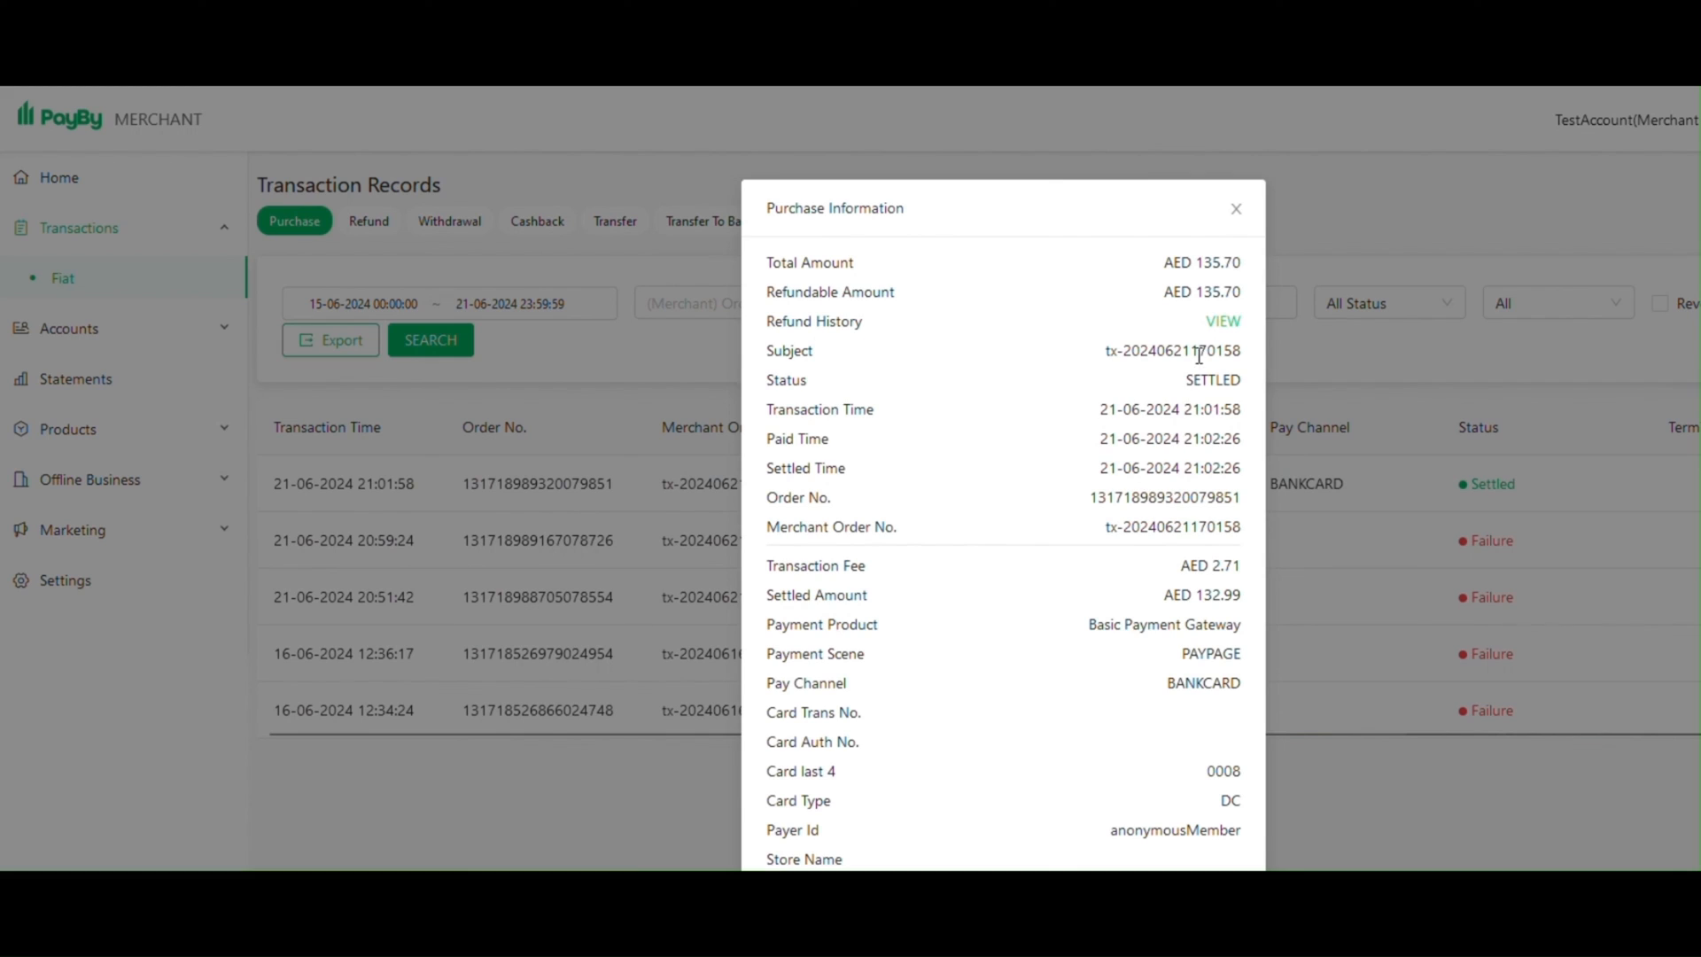